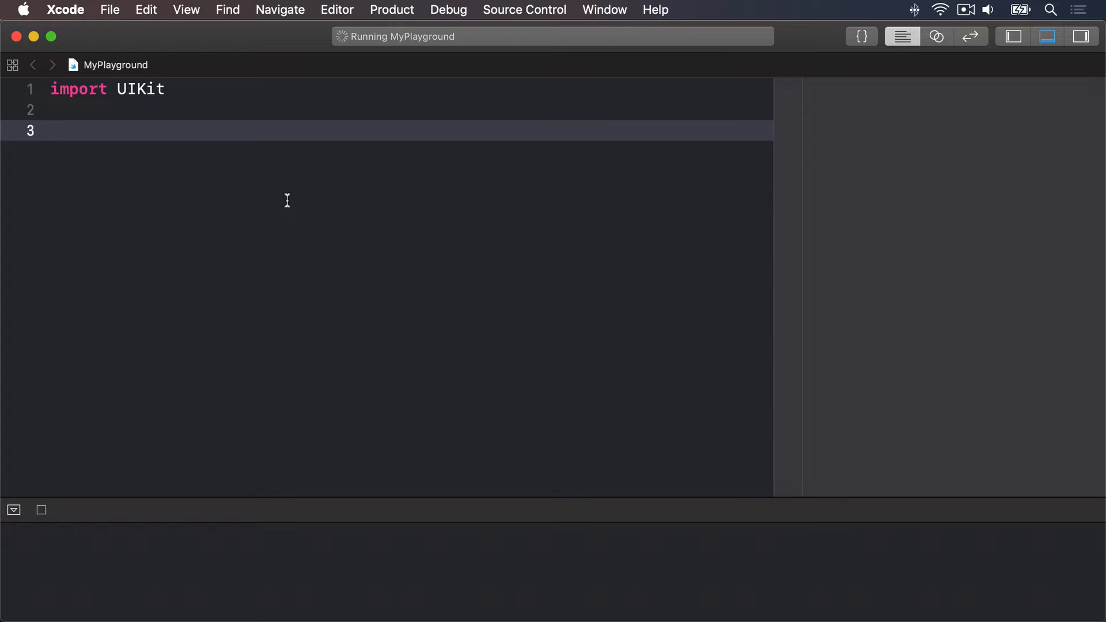
Write struct Person { var clothes: String; var shoes: String } below the UIKit import
{"action": "type", "text": "struct Per"}
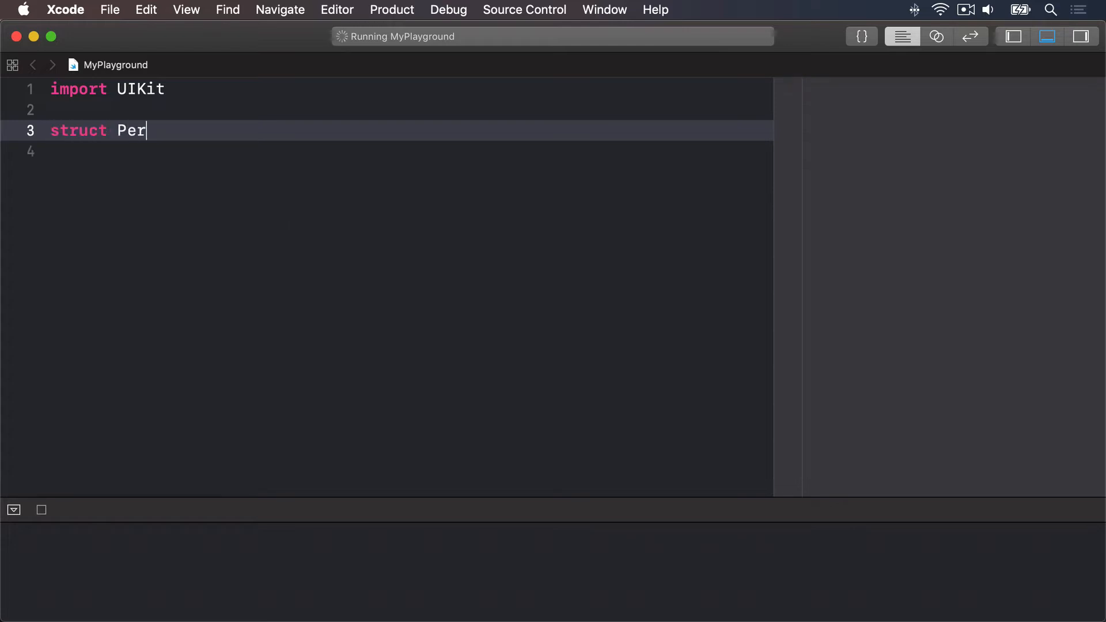
{"action": "type", "text": "son {"}
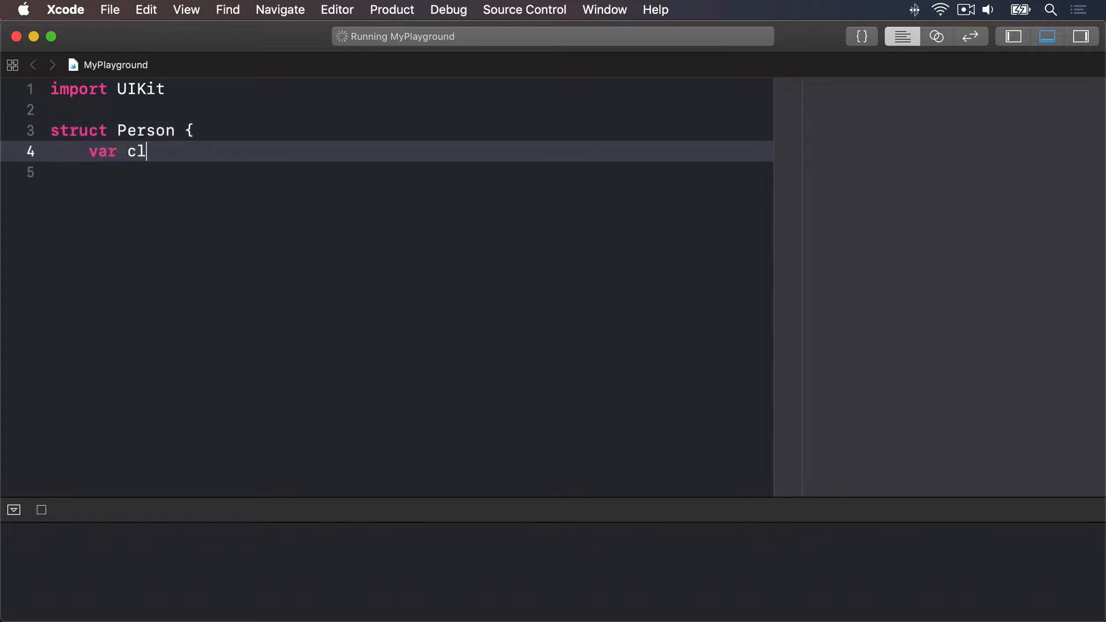
{"action": "type", "text": "othes: String"}
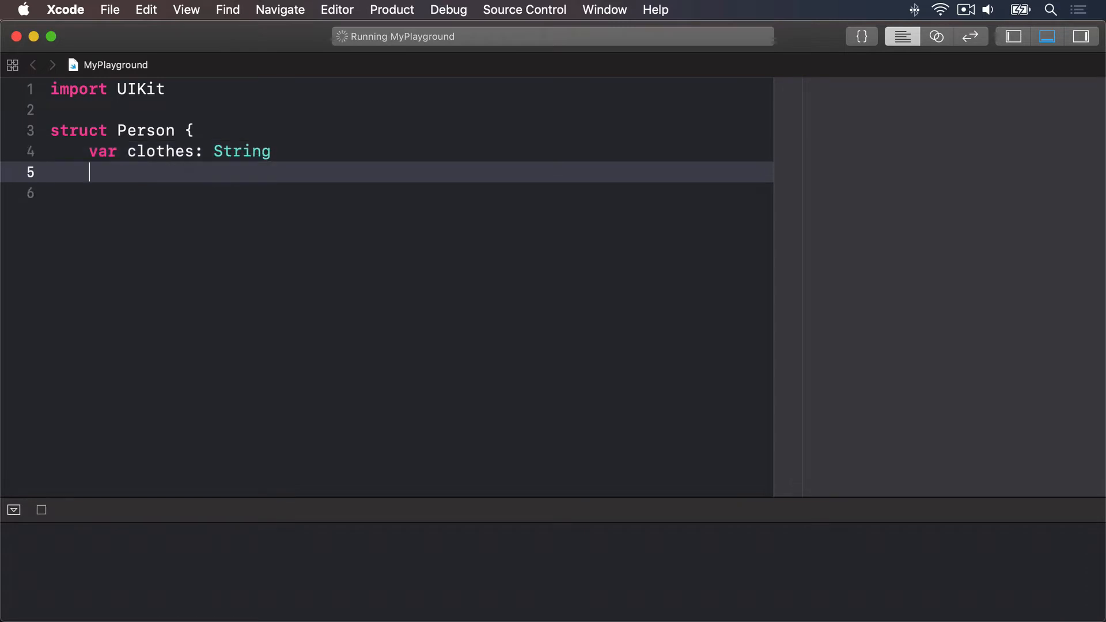
{"action": "type", "text": "var shoes: String"}
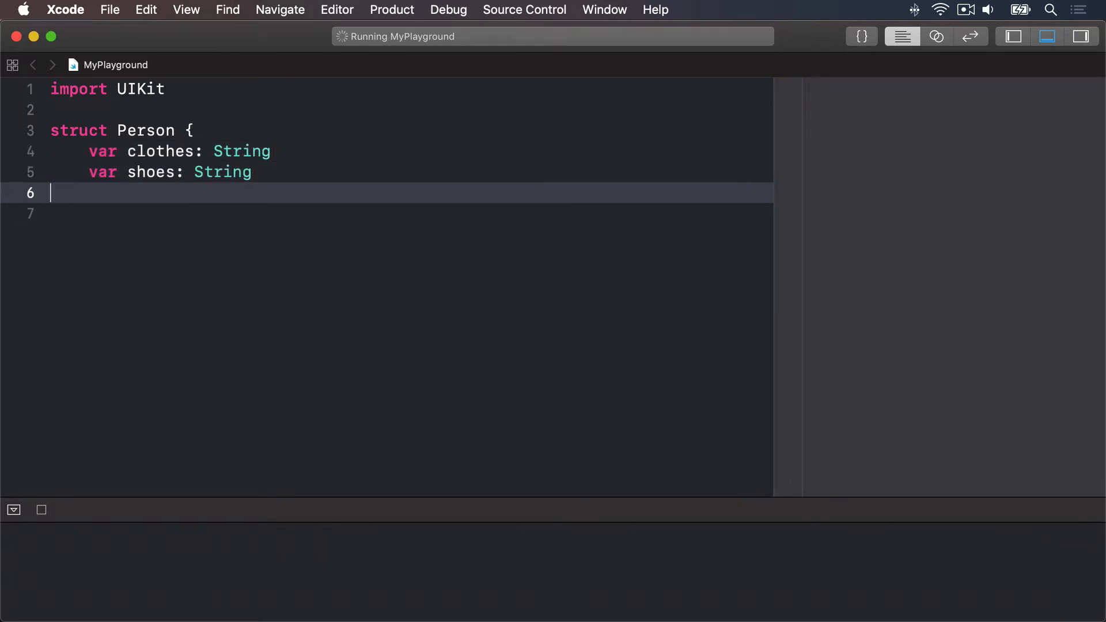
{"action": "type", "text": "}"}
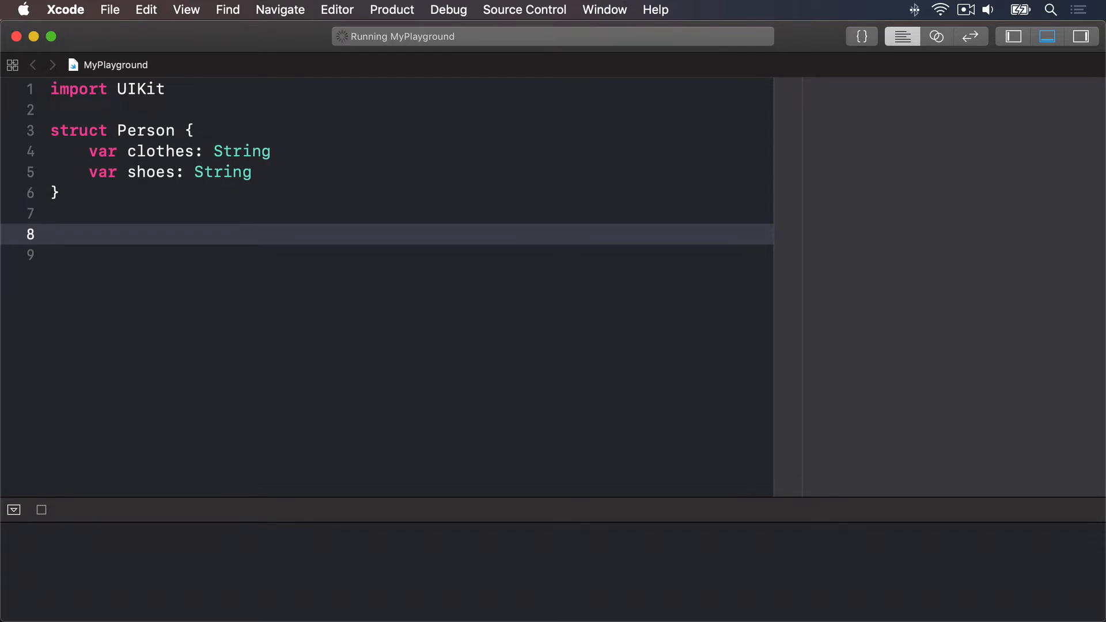
{"action": "left_click", "coordinate": [53, 234]}
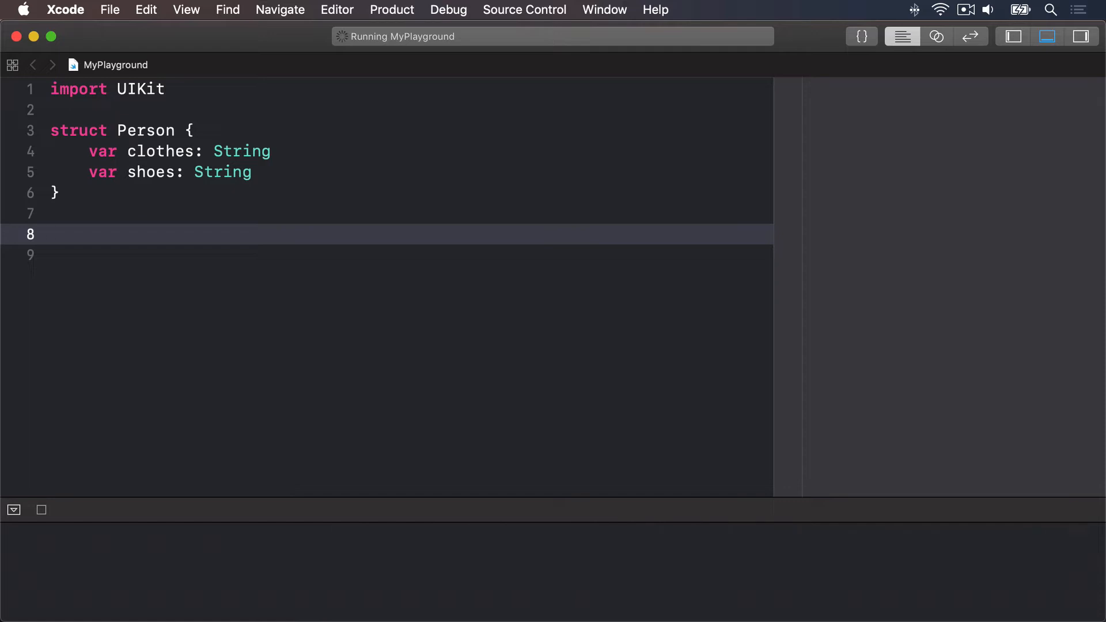
Declare let taylor = Person(clothes: "T-shirts", shoes: "sneakers")
{"action": "type", "text": "let taylor"}
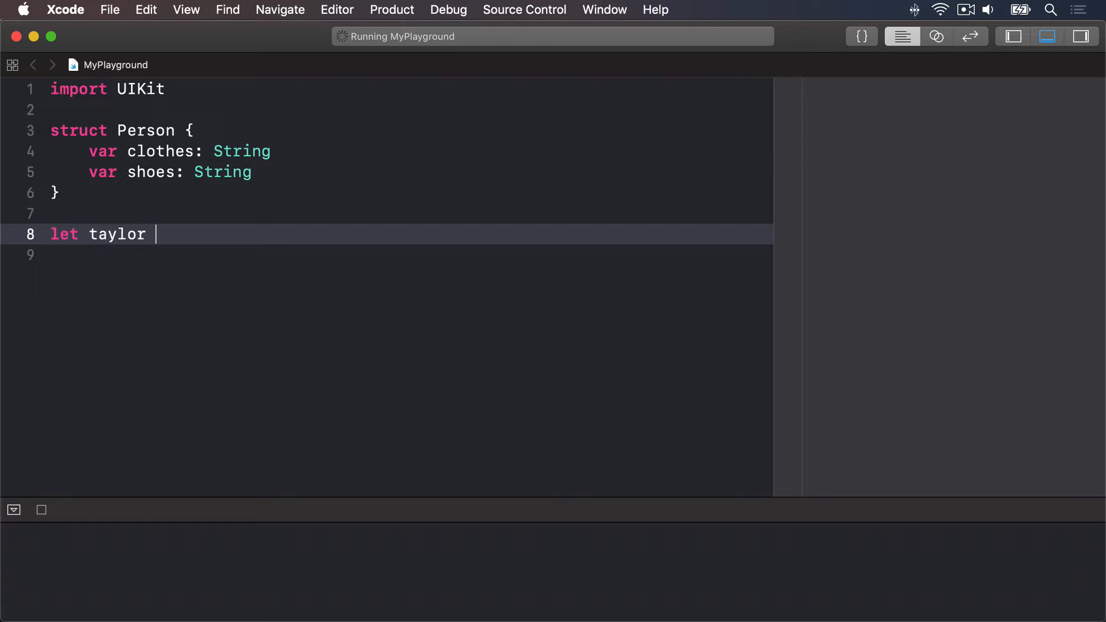
{"action": "type", "text": "= Person(clo"}
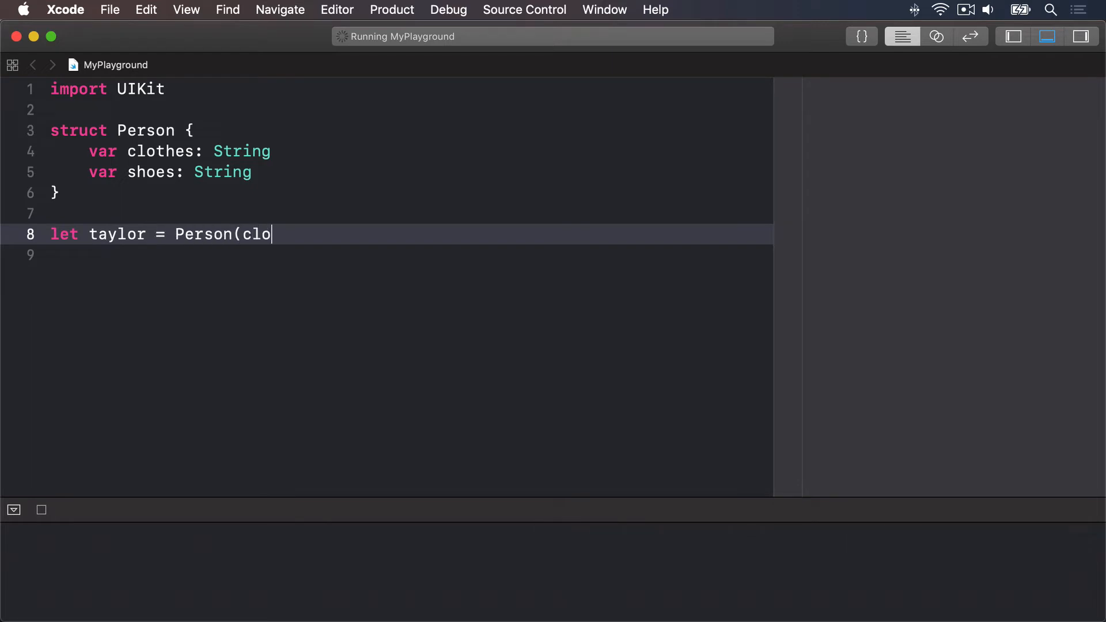
{"action": "type", "text": "thes: \"T-shirts"}
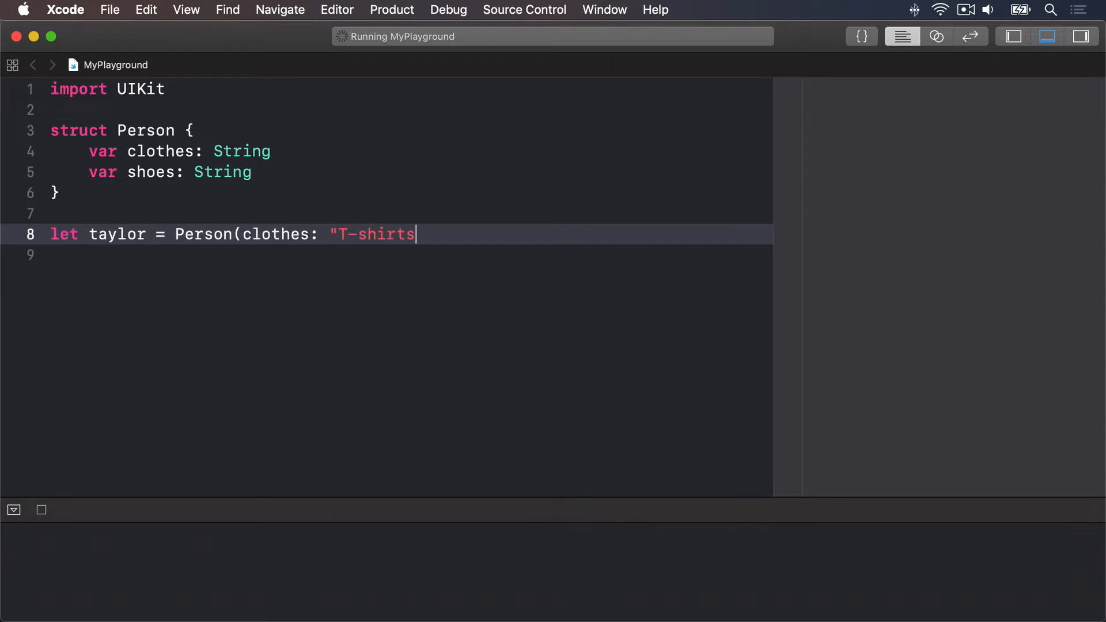
{"action": "type", "text": "\", shoes: \""}
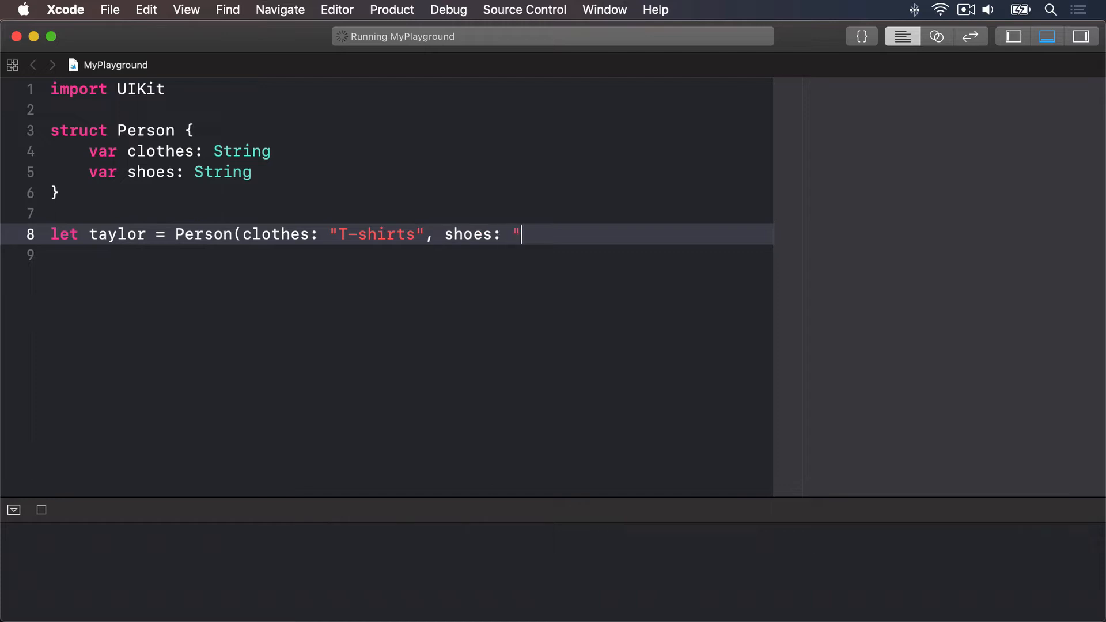
{"action": "type", "text": "sneakers\")"}
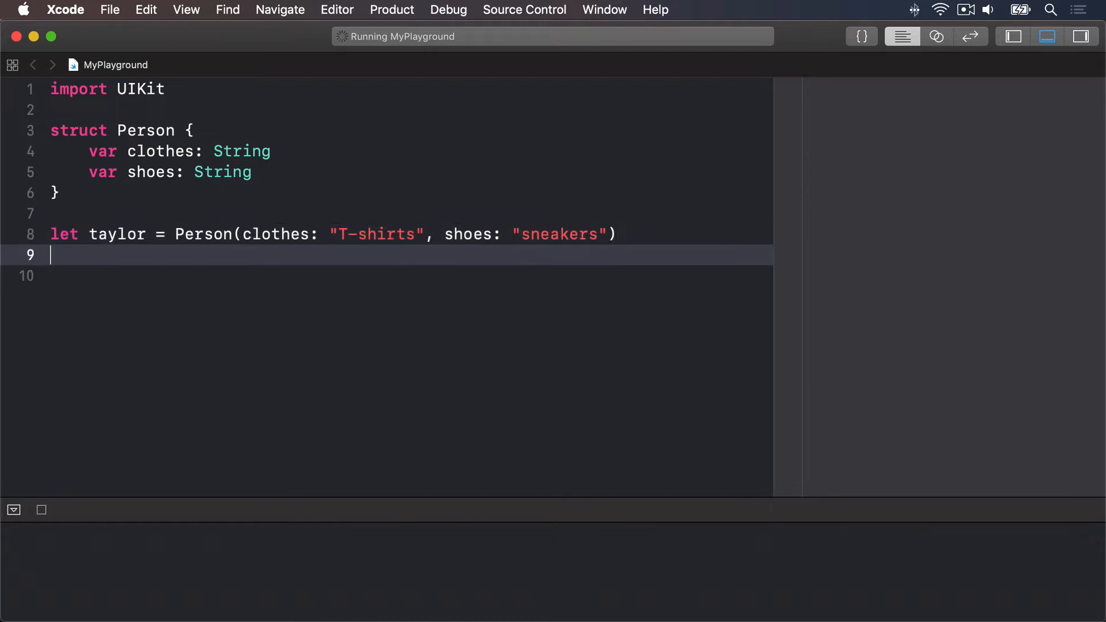
Declare let other = Person(clothes: "short skirts", shoes: "high heels")
{"action": "type", "text": "let other = Perso"}
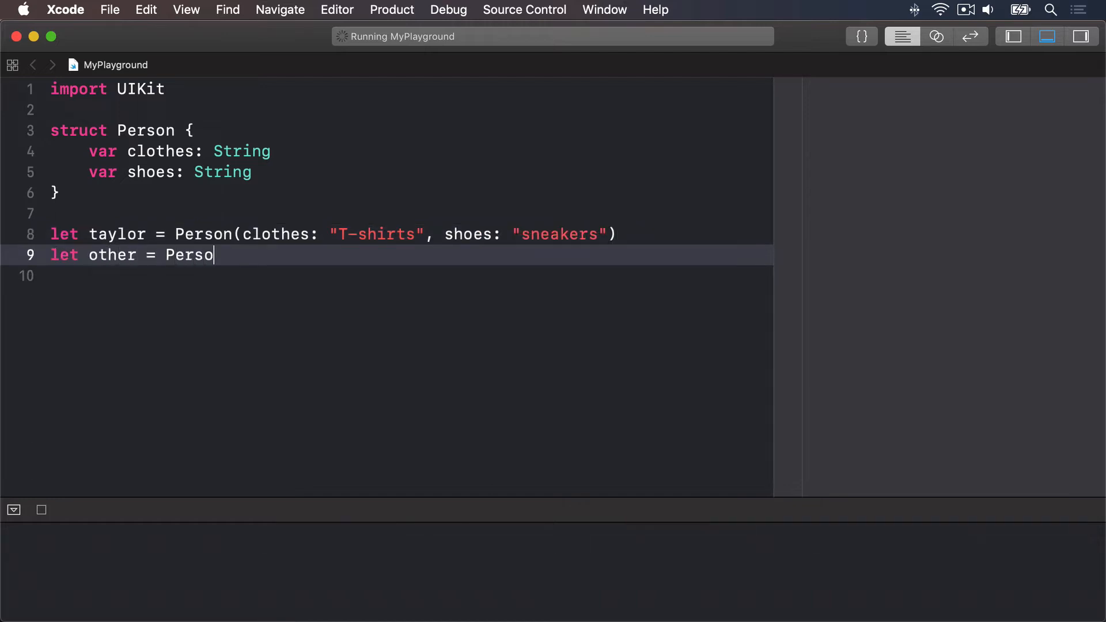
{"action": "type", "text": "n(clothes: \""}
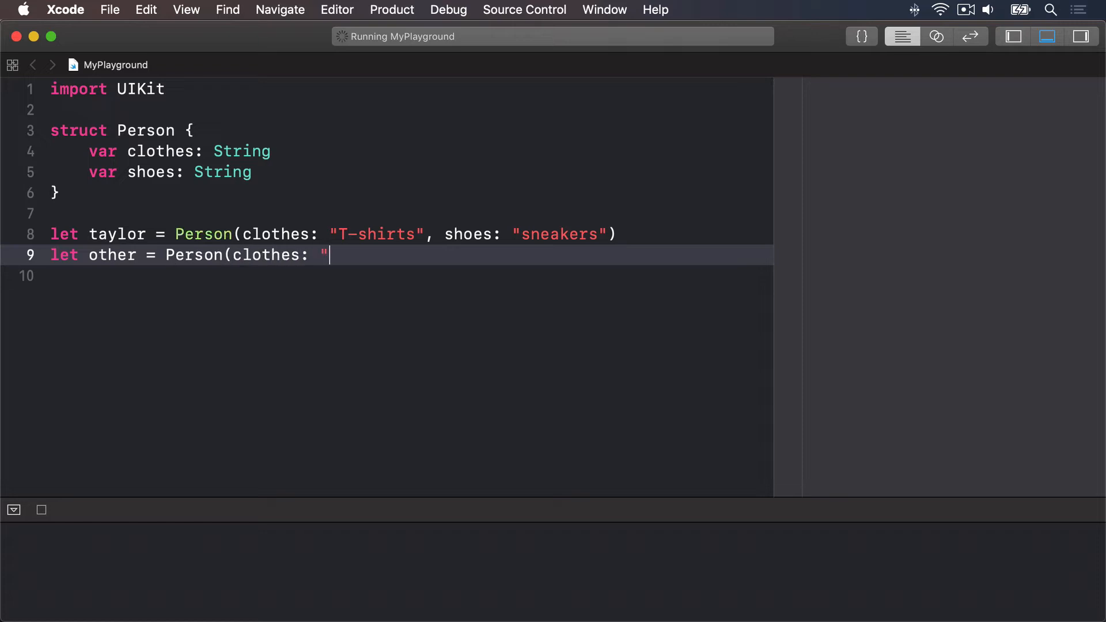
{"action": "type", "text": "short skirts\","}
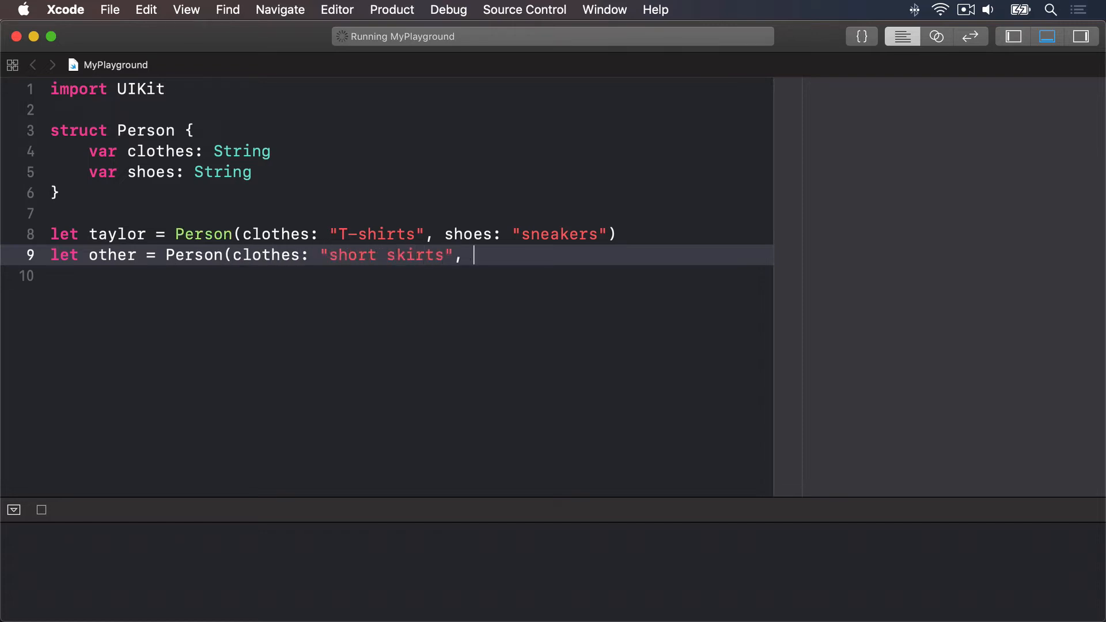
{"action": "type", "text": "shoes:"}
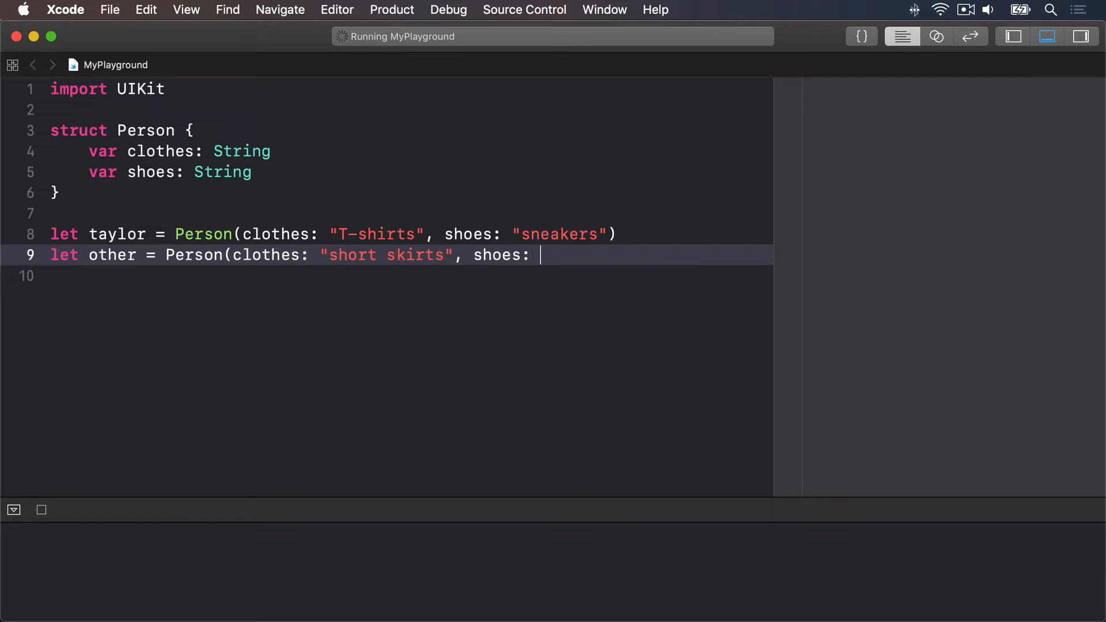
{"action": "type", "text": "\"high heels\")"}
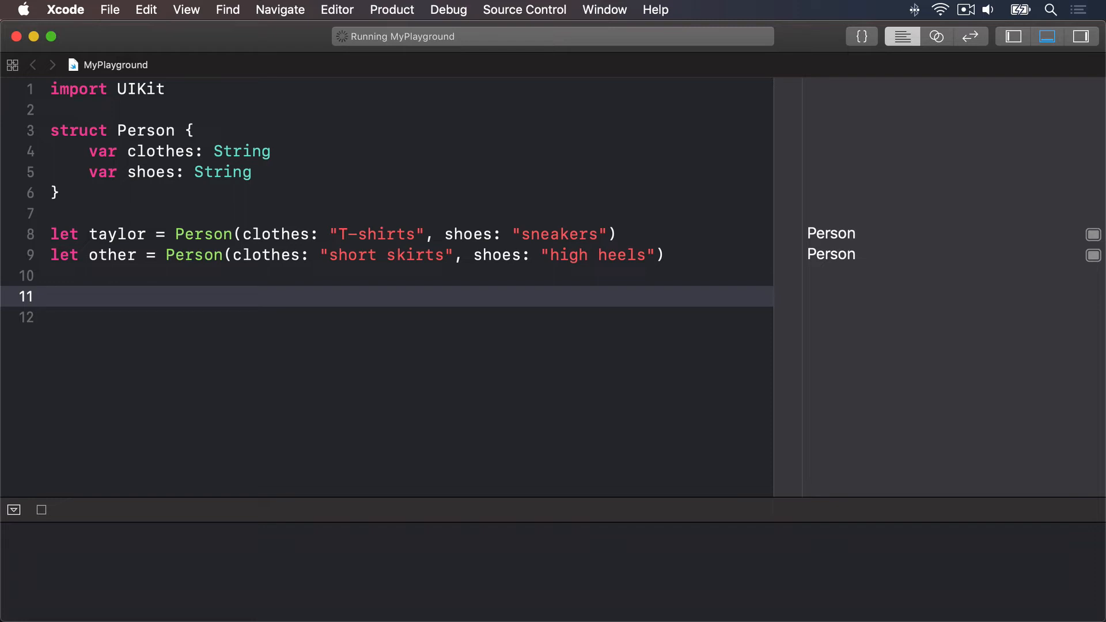
Add print(taylor.clothes) and print(other.shoes), run to show T-shirts and high heels
{"action": "type", "text": "print"}
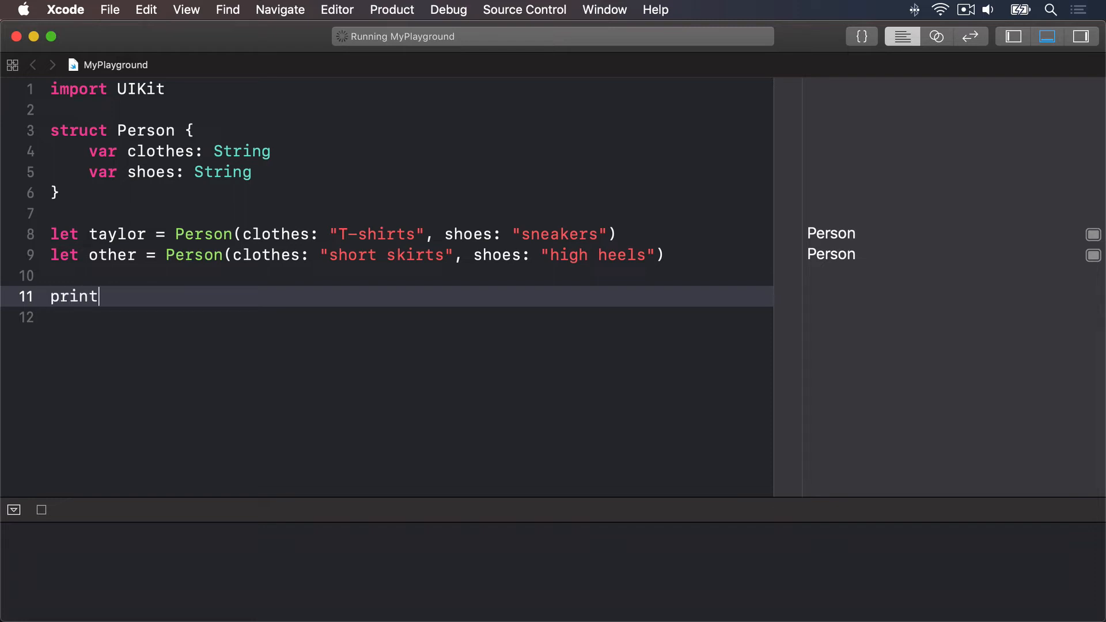
{"action": "type", "text": "(taylor.cloth"}
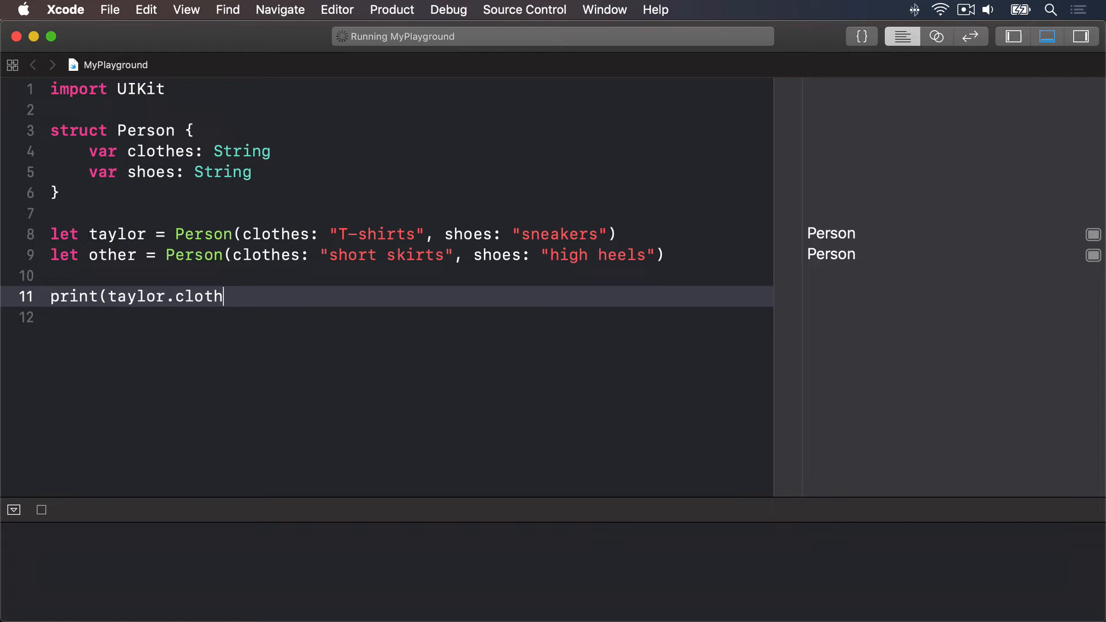
{"action": "type", "text": "es)"}
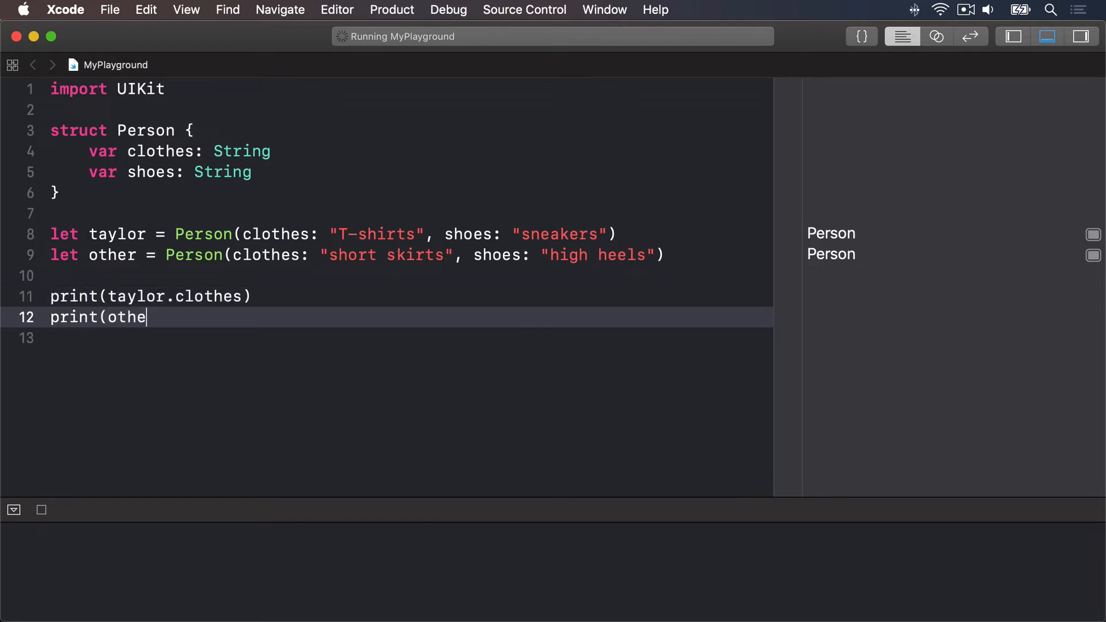
{"action": "type", "text": "r.shoes)"}
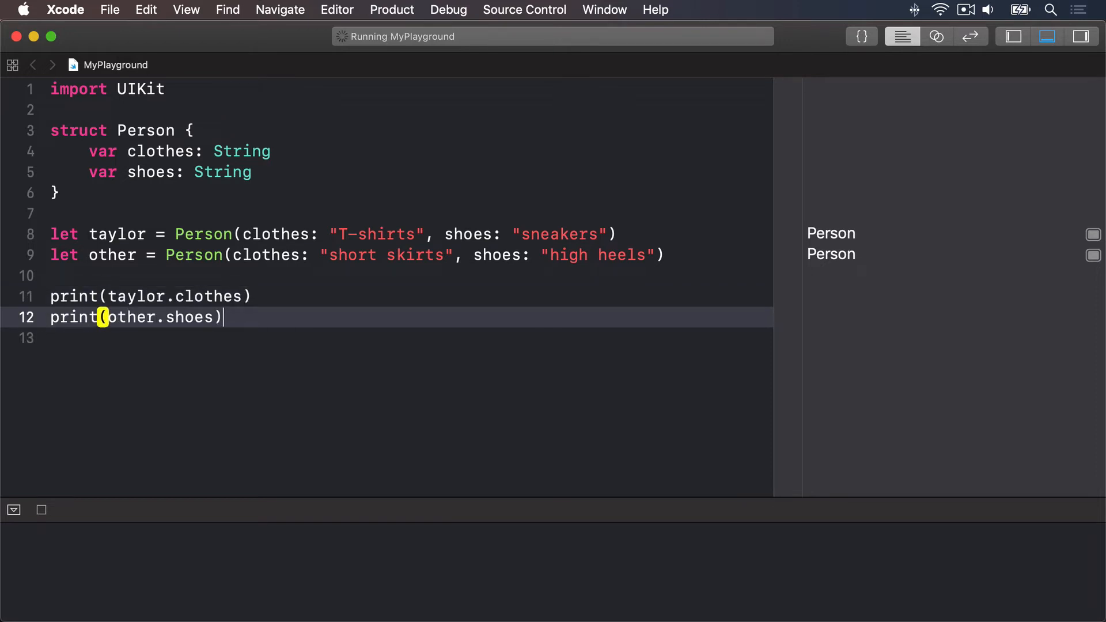
{"action": "key", "text": "enter"}
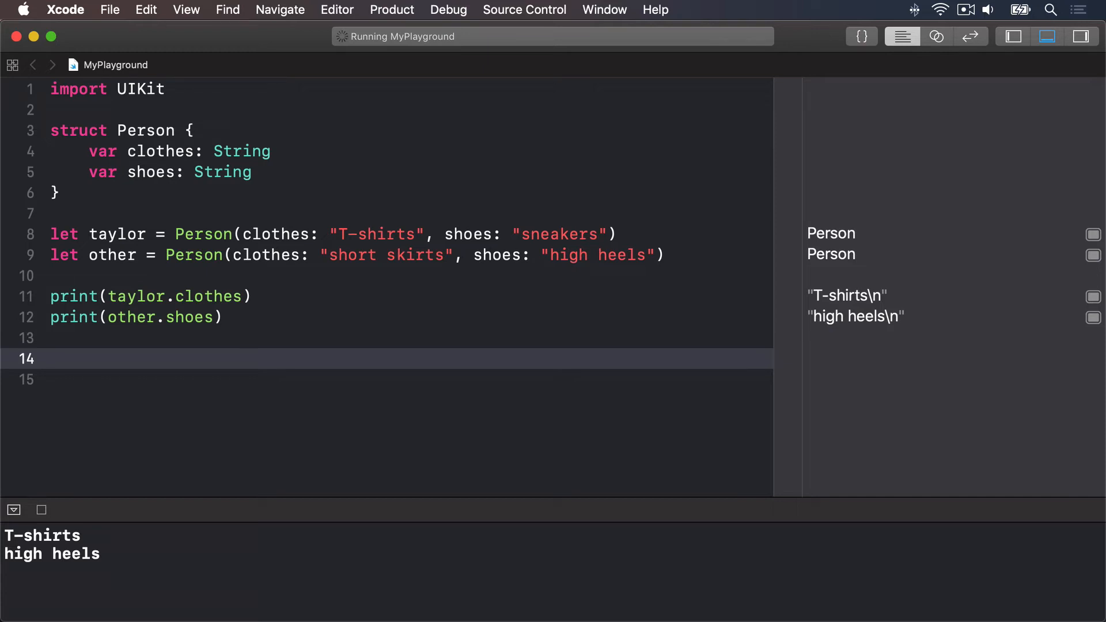
{"action": "left_click", "coordinate": [51, 359]}
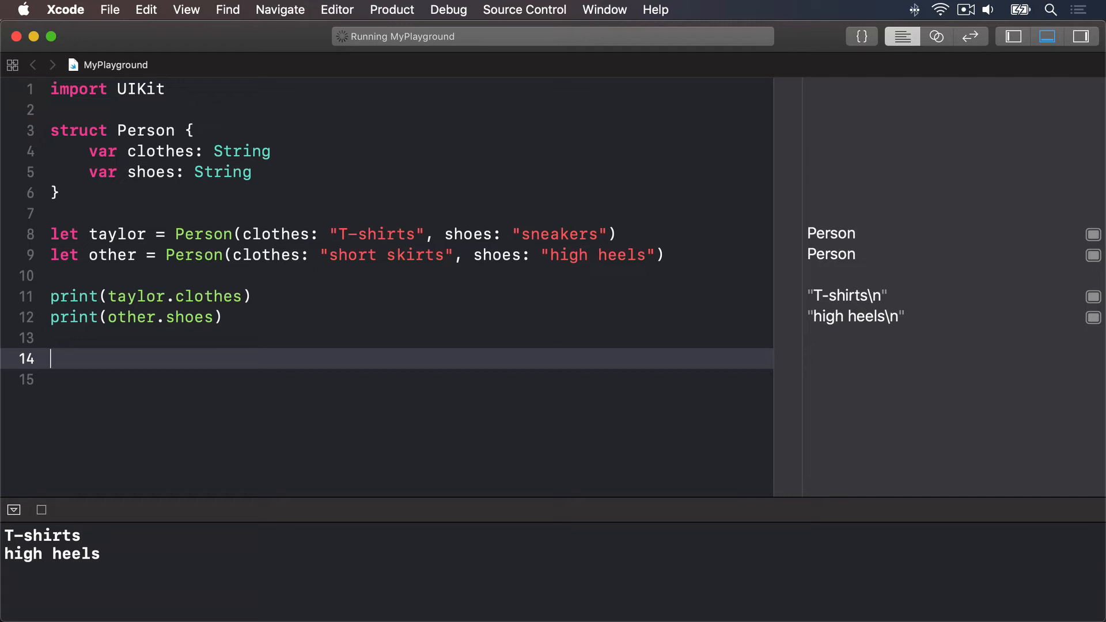
Declare var taylorCopy = taylor and set taylorCopy.shoes = "flip flops"
{"action": "type", "text": "v"}
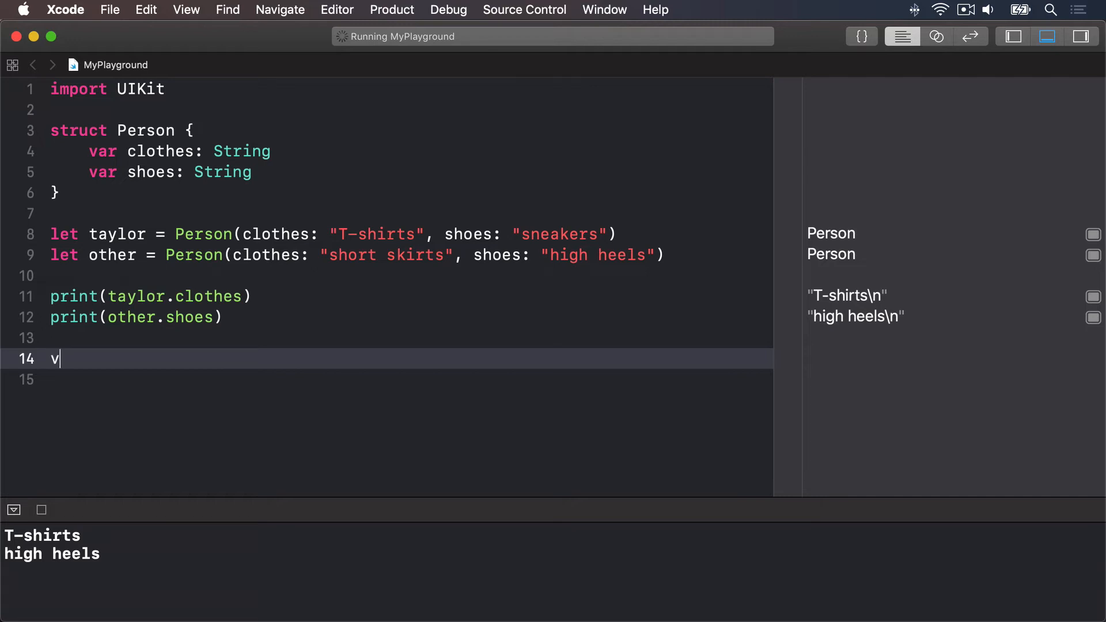
{"action": "type", "text": "ar taylorCopy"}
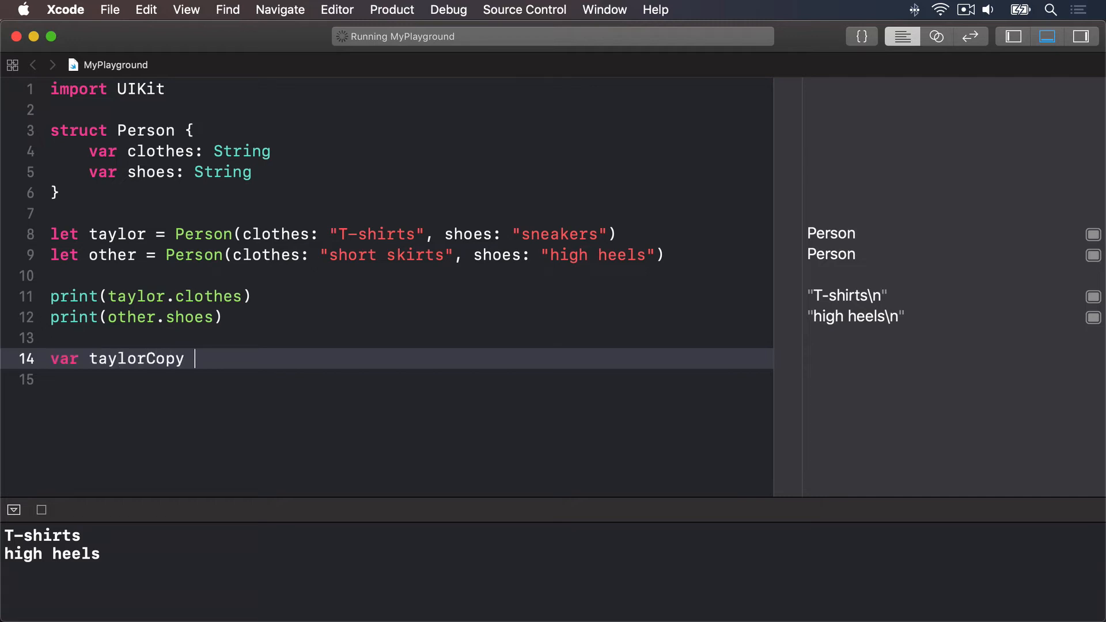
{"action": "type", "text": "= taylor"}
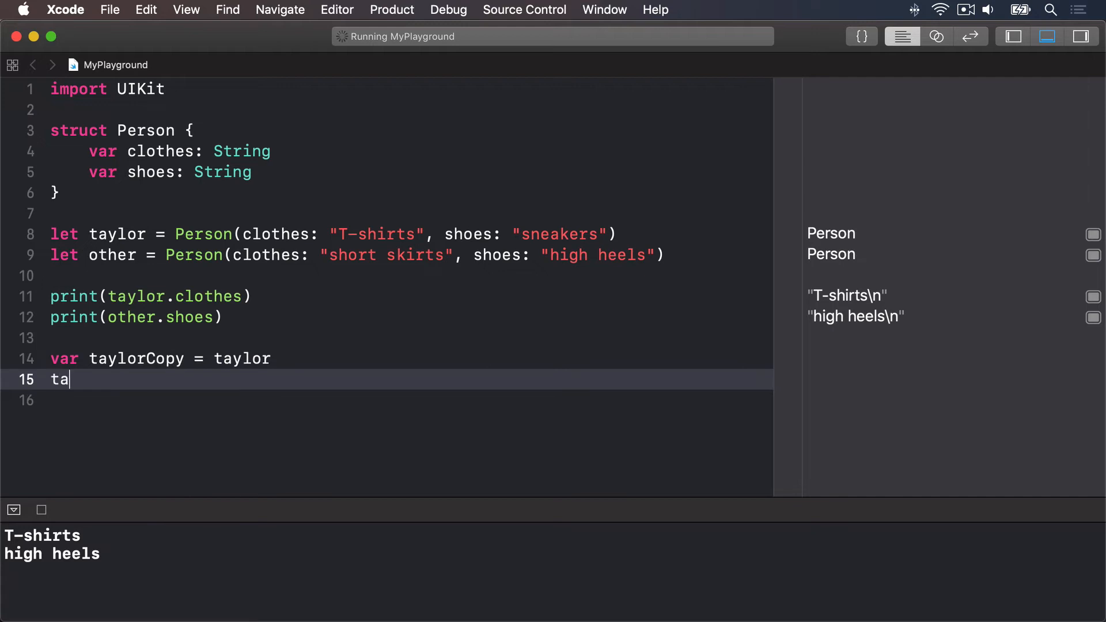
{"action": "type", "text": "ylorCopy.shoes = \"flip"}
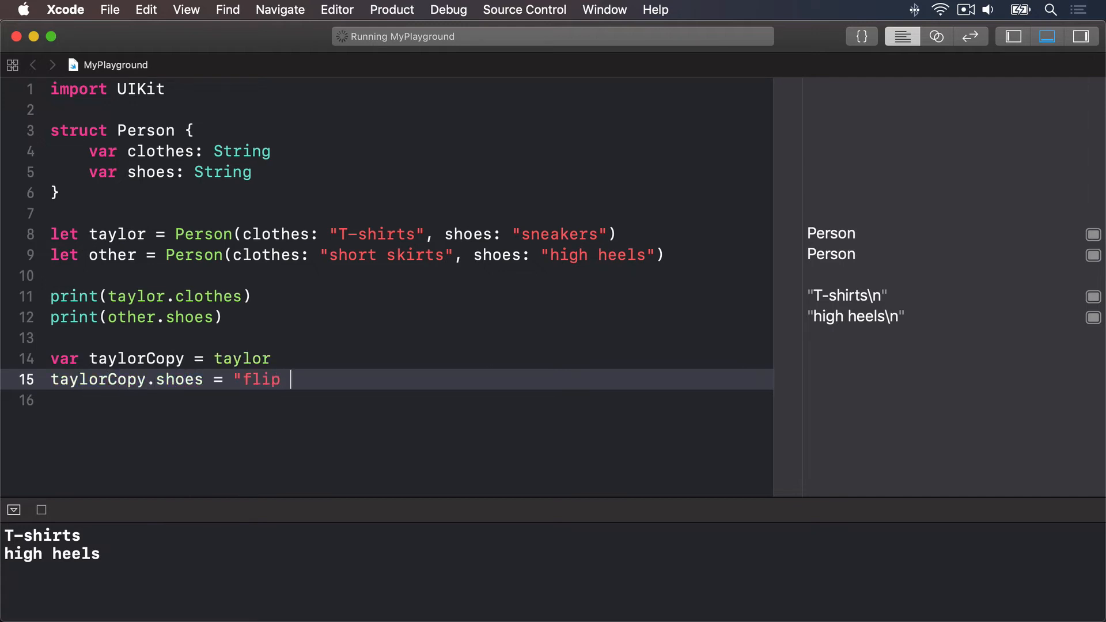
{"action": "type", "text": "flops\""}
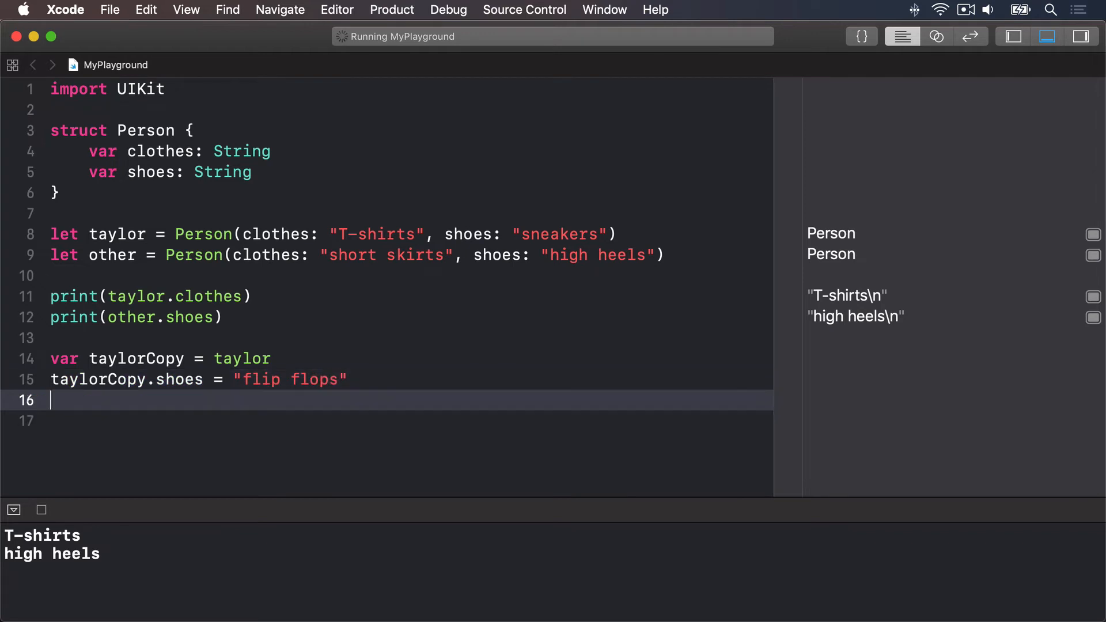
Add print(taylor) and print(taylorCopy) to compare sneakers versus flip flops
{"action": "type", "text": "print(taylor)"}
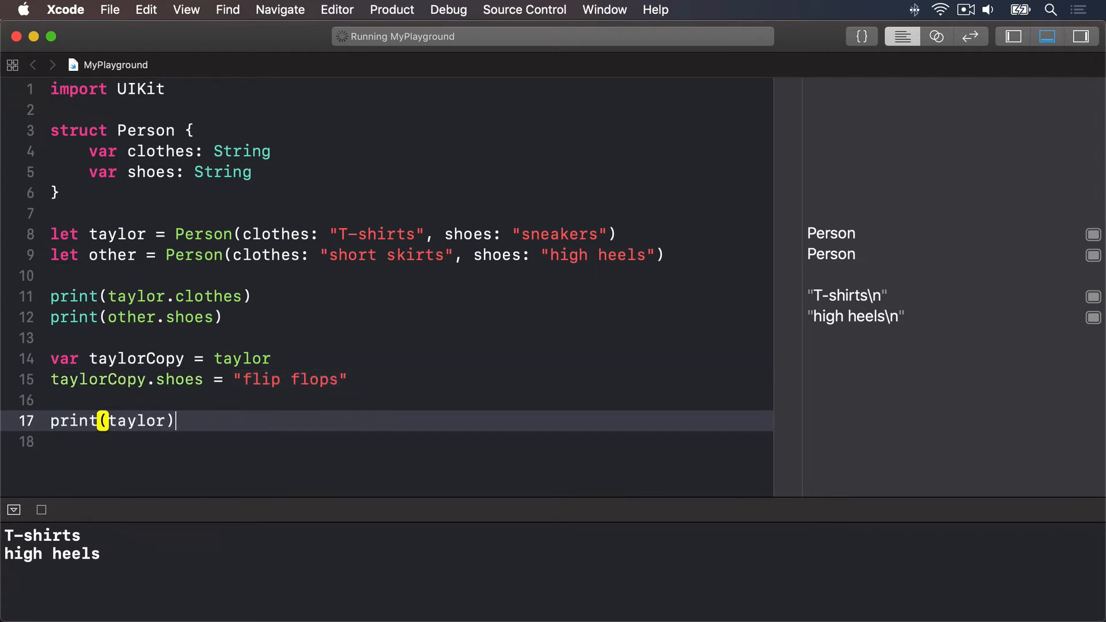
{"action": "type", "text": "print(ta"}
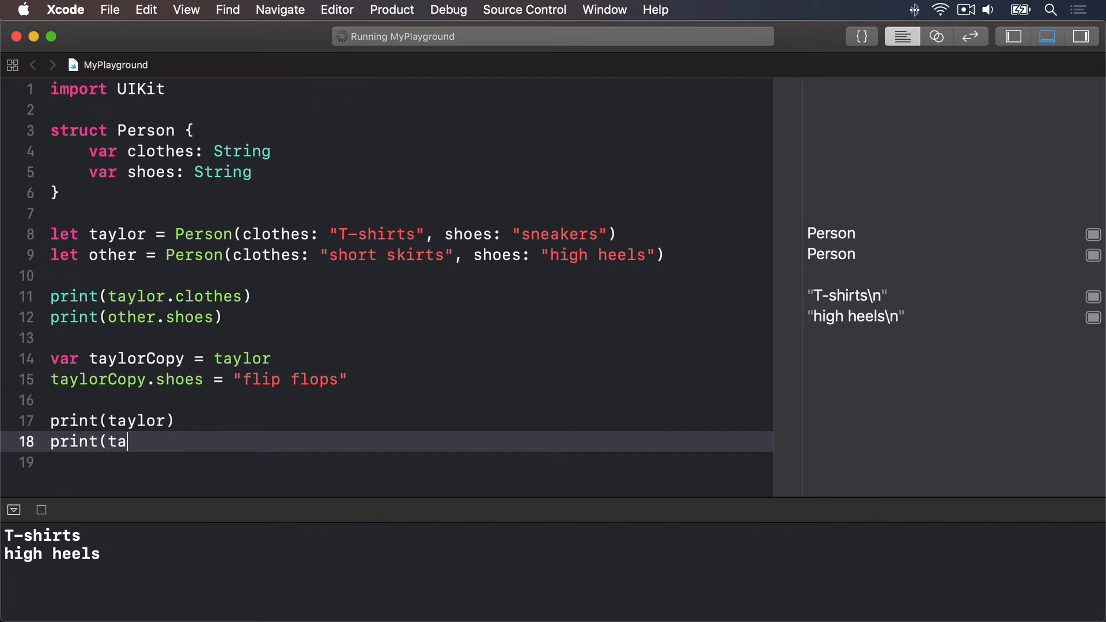
{"action": "type", "text": "ylorCopy)"}
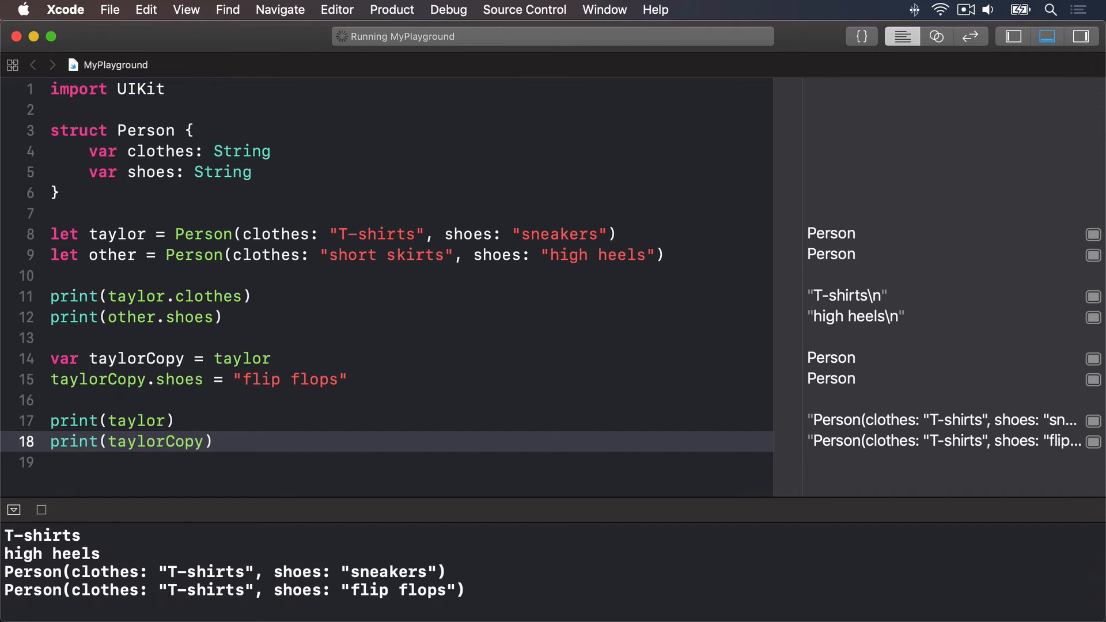
{"action": "left_click", "coordinate": [212, 441]}
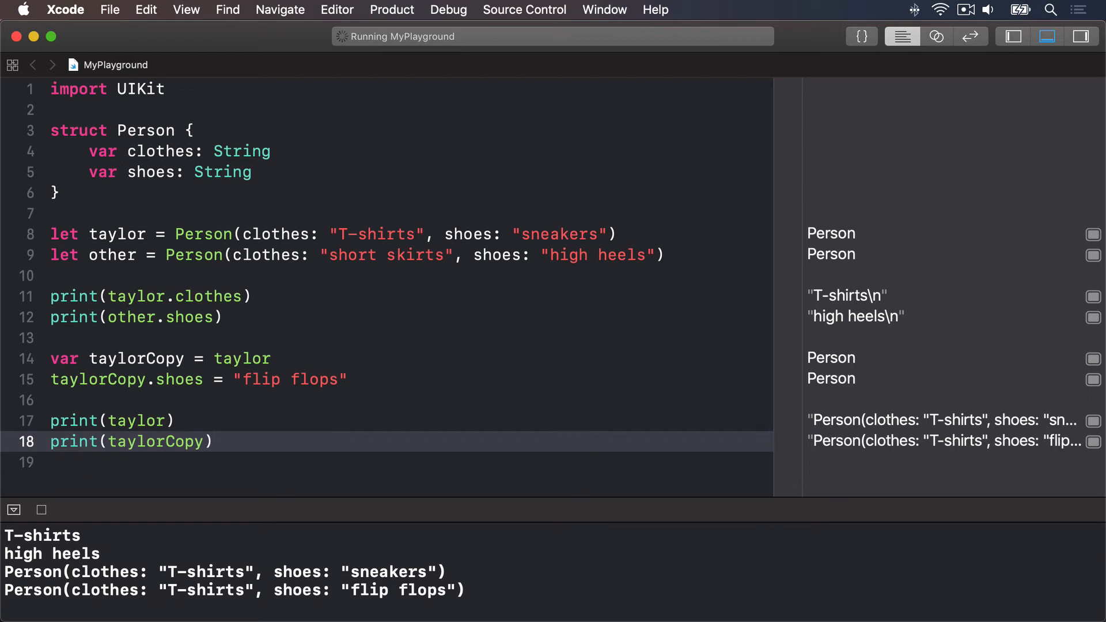
{"action": "left_click", "coordinate": [214, 442]}
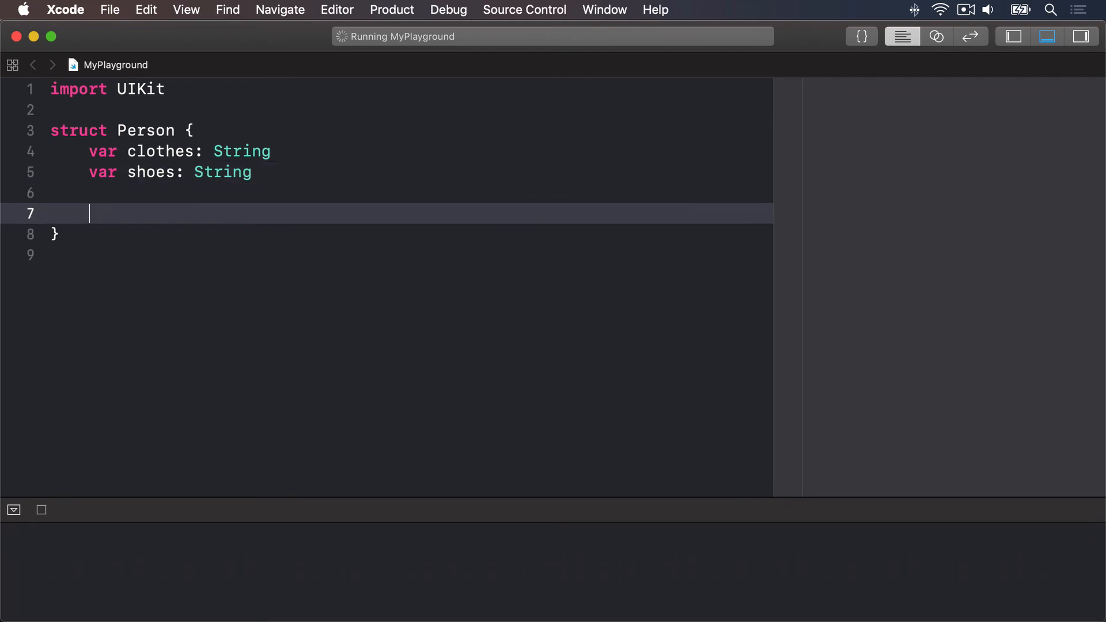
Add func describe() printing "I like wearing \(clothes) with \(shoes)" inside Person and run it
{"action": "type", "text": "func descr"}
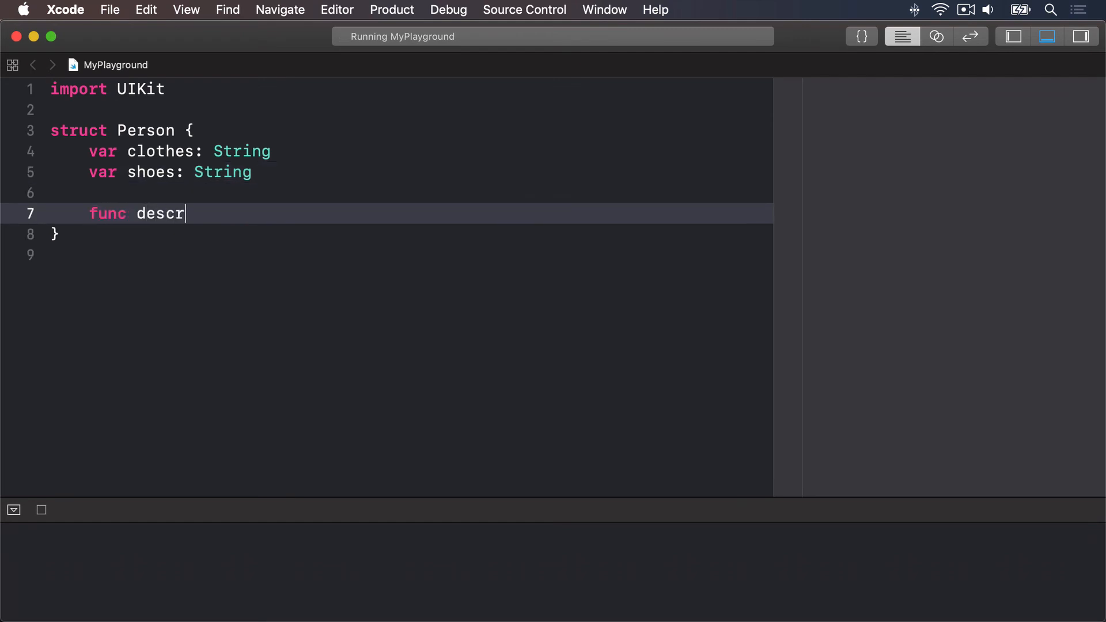
{"action": "type", "text": "ibe() {"}
{"action": "type", "text": "print(\"I like wearing"}
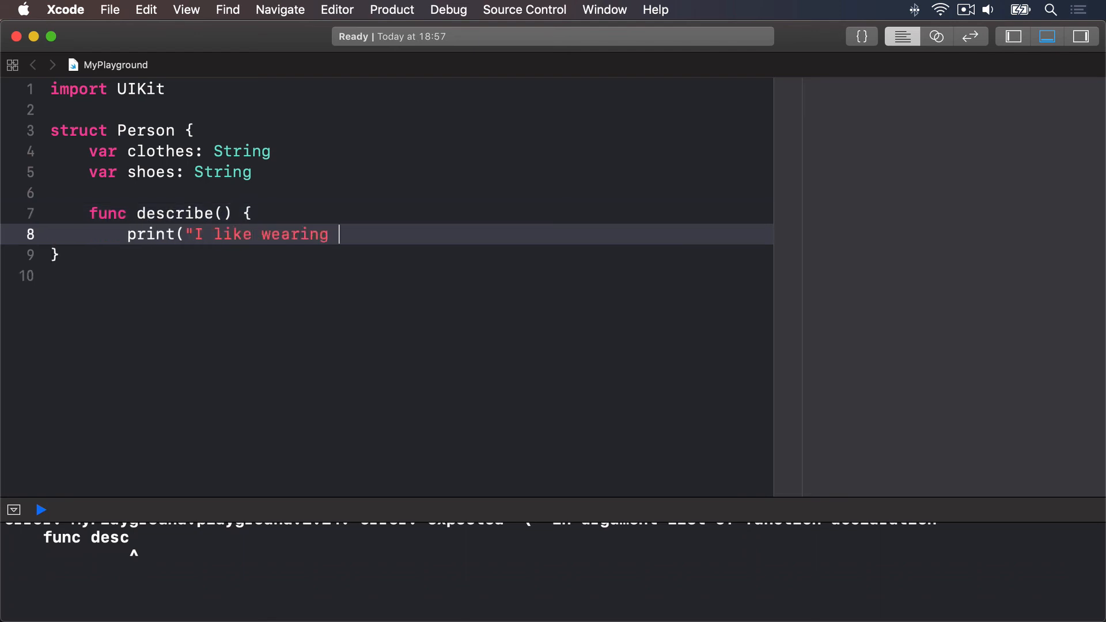
{"action": "type", "text": "\\(clothes"}
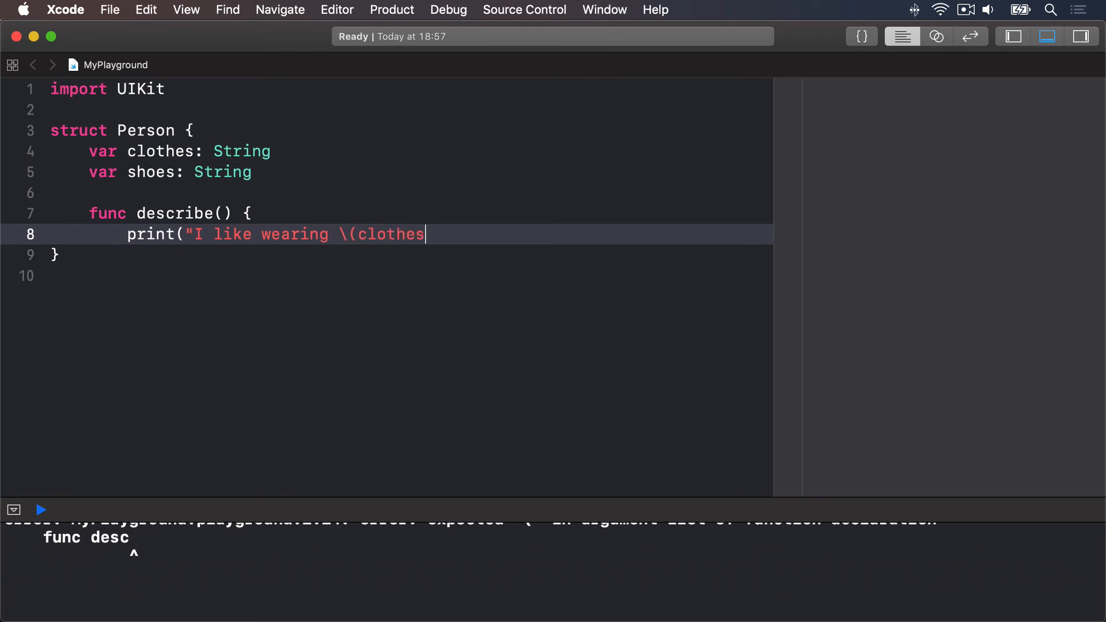
{"action": "type", "text": ") with \\(shoes)\")"}
{"action": "type", "text": "}"}
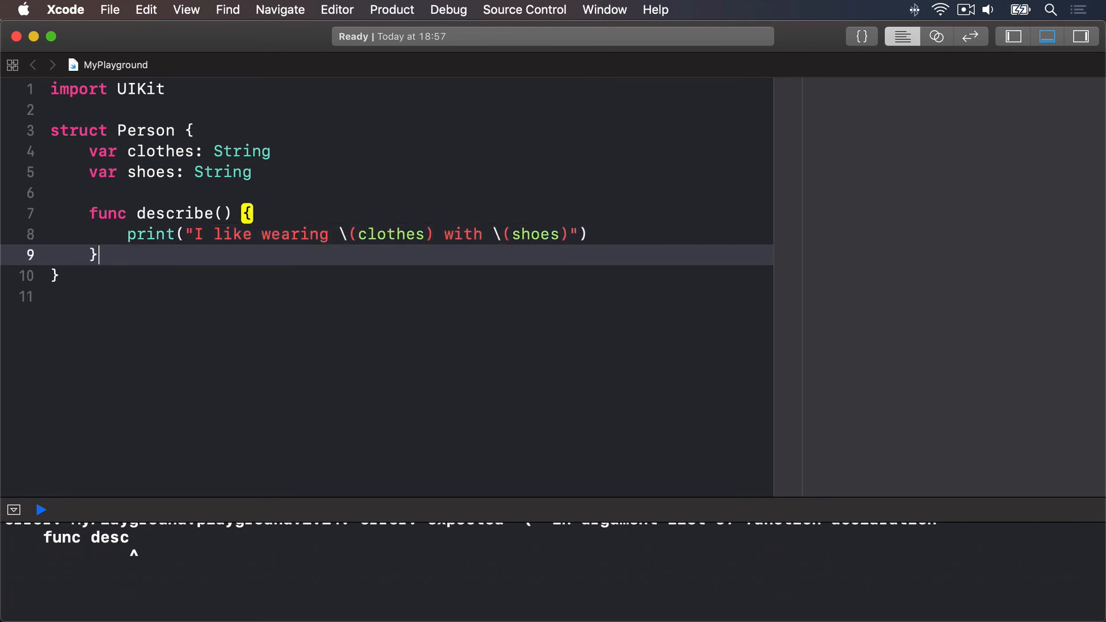
{"action": "left_click", "coordinate": [40, 509]}
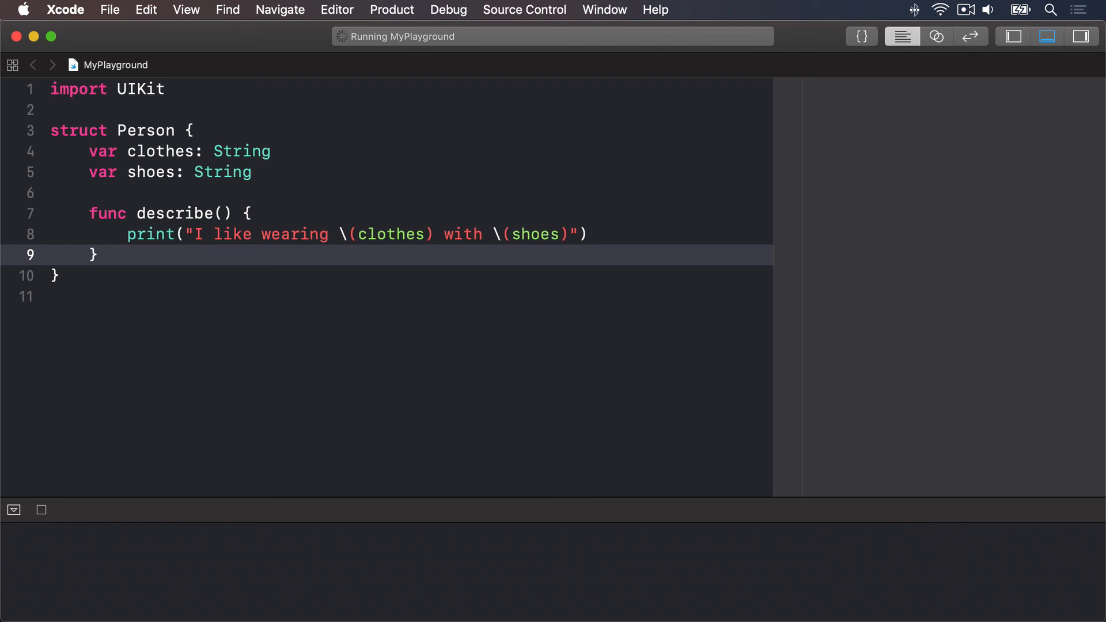
{"action": "left_click", "coordinate": [97, 255]}
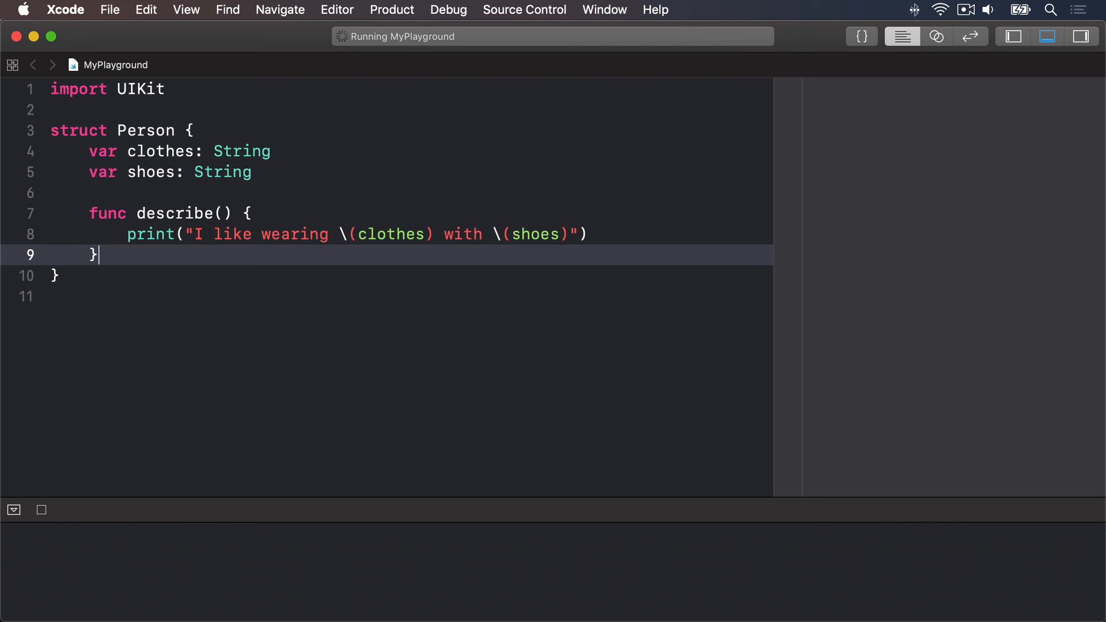